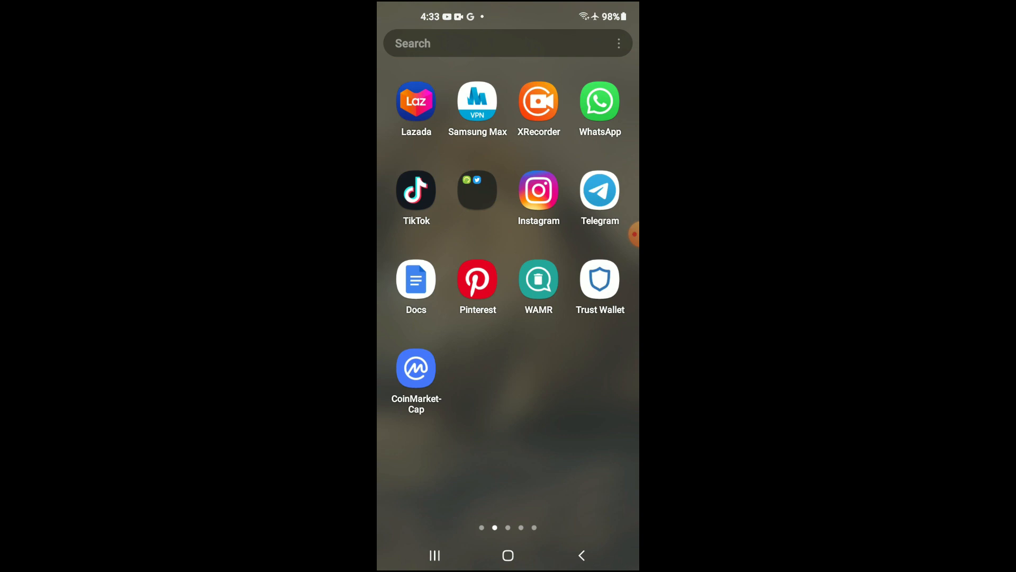
- Launch Instagram and open the Jahson conversation from the direct messages inbox
click(538, 189)
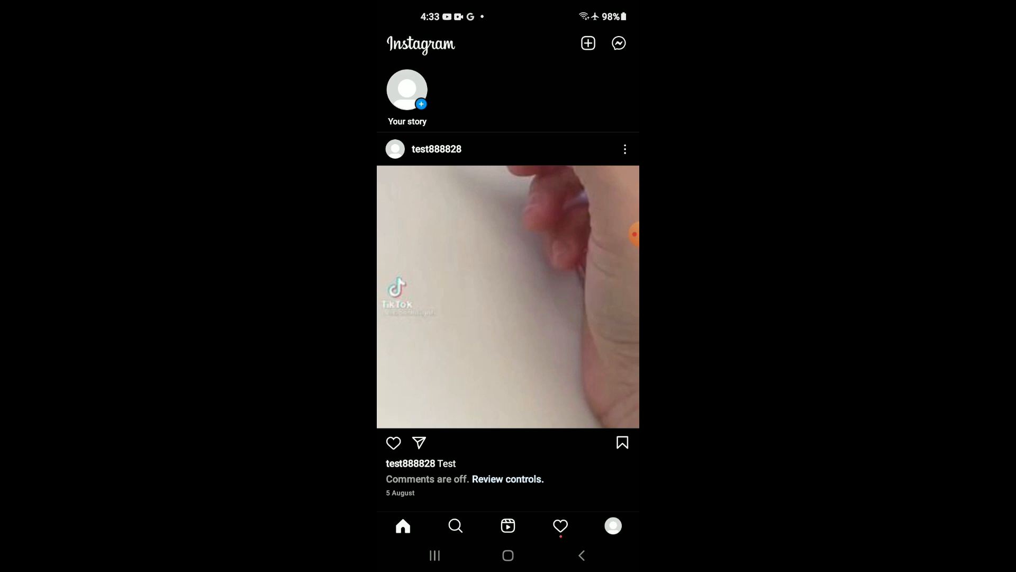
click(617, 42)
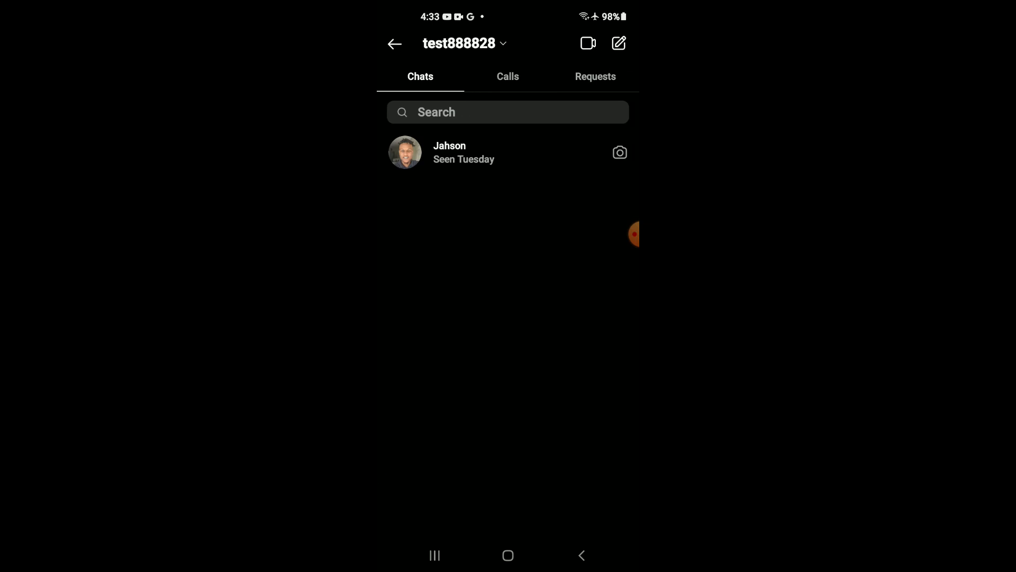
click(449, 152)
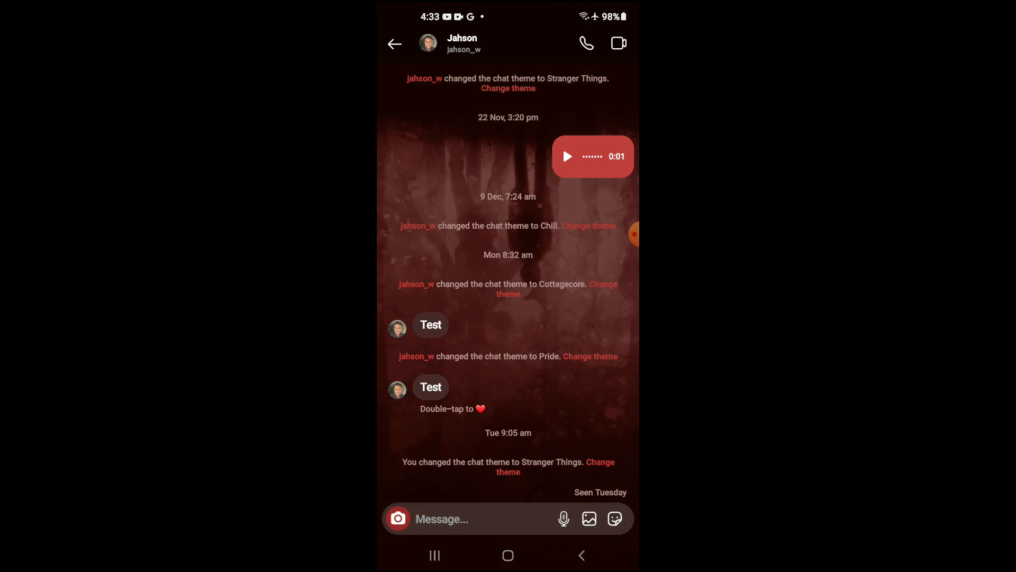
- Change the chat theme to Celebration in the conversation details and return to the chat
click(462, 43)
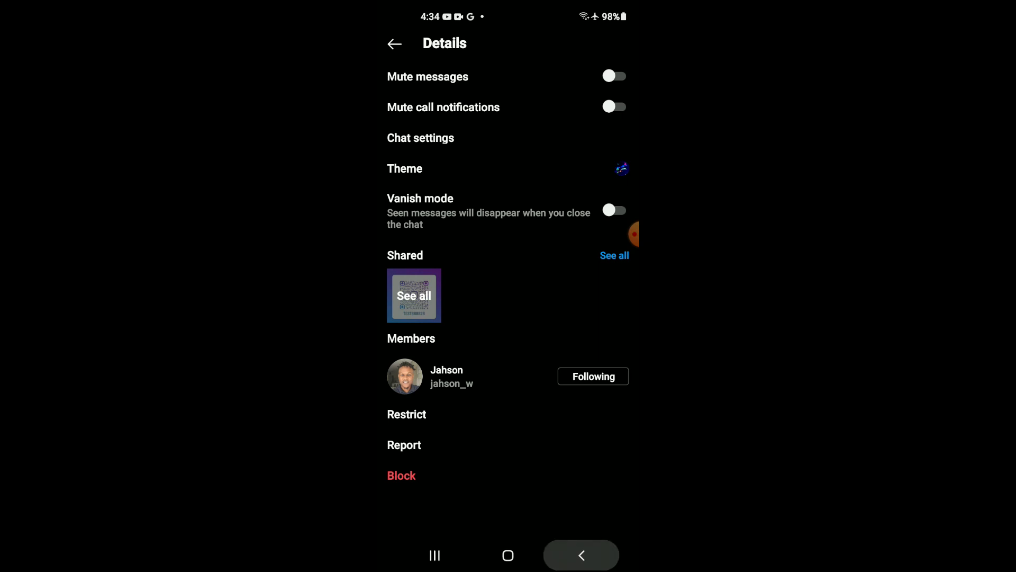
click(394, 43)
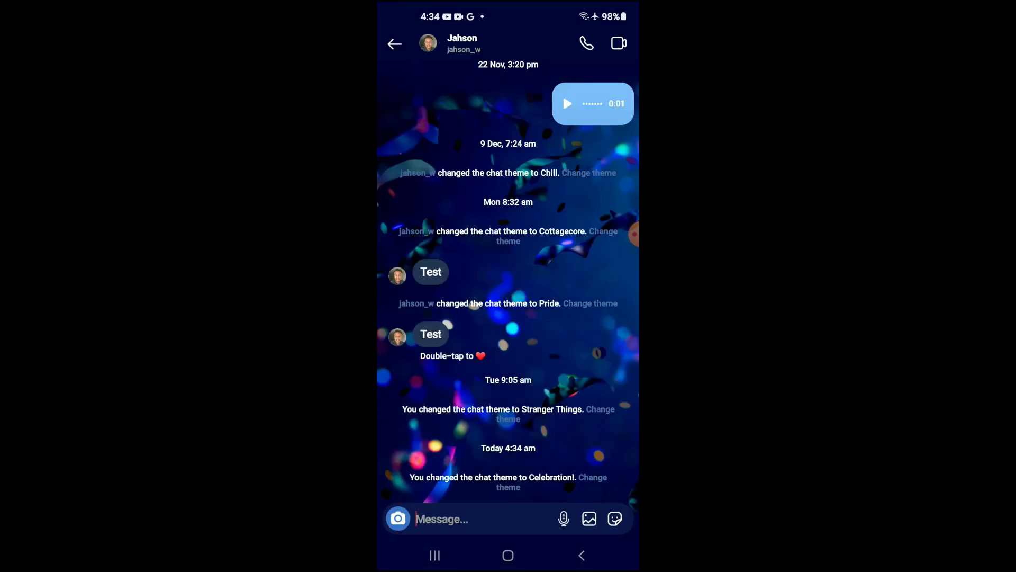